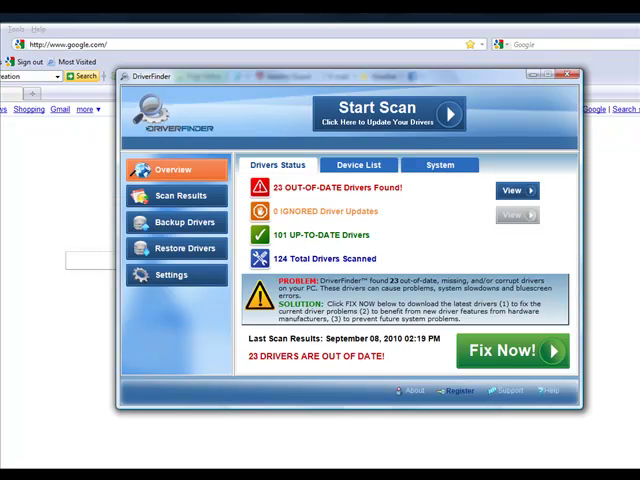
mouse_move(524, 468)
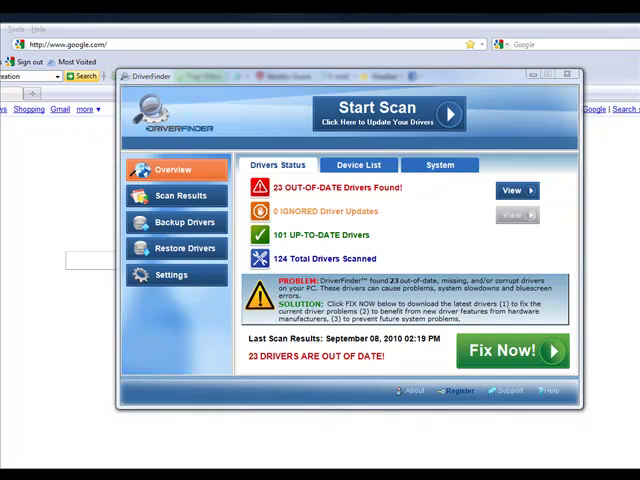
click(568, 76)
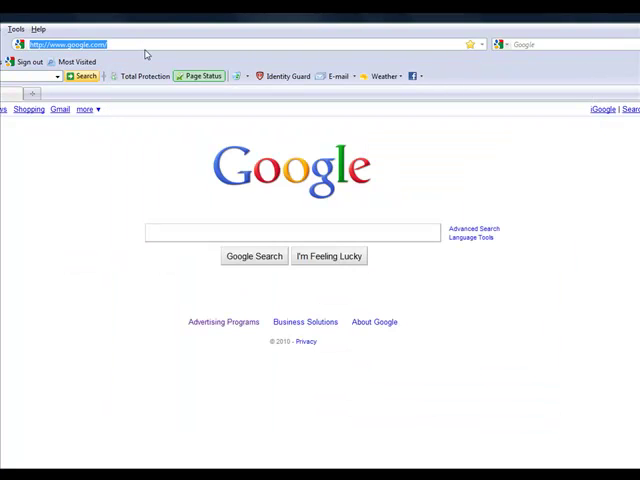
text(www.)
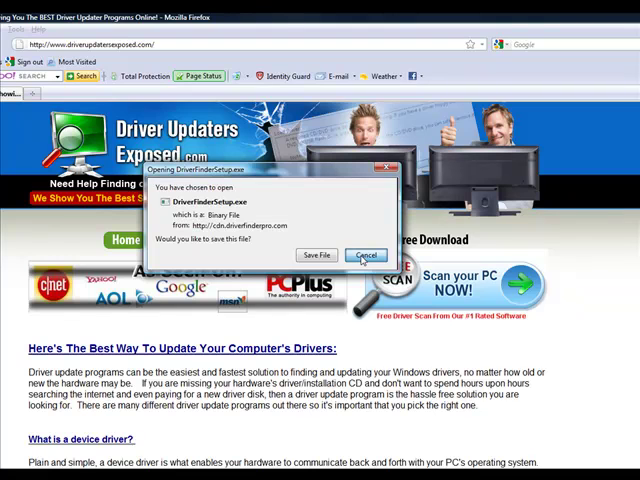
Run a new driver scan from the Overview and view the 23 out-of-date driver results.
click(368, 254)
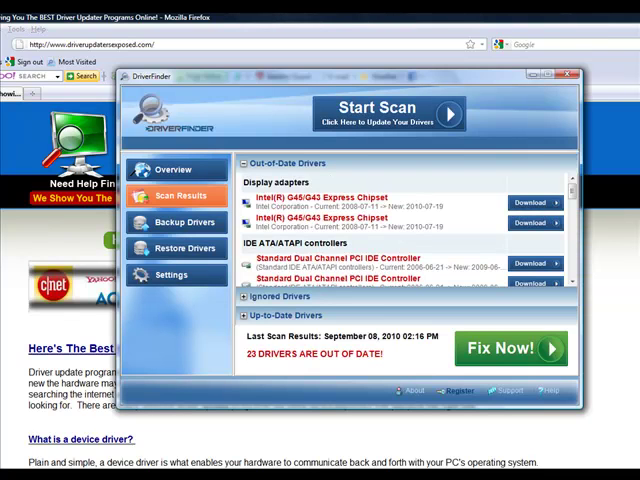
click(172, 168)
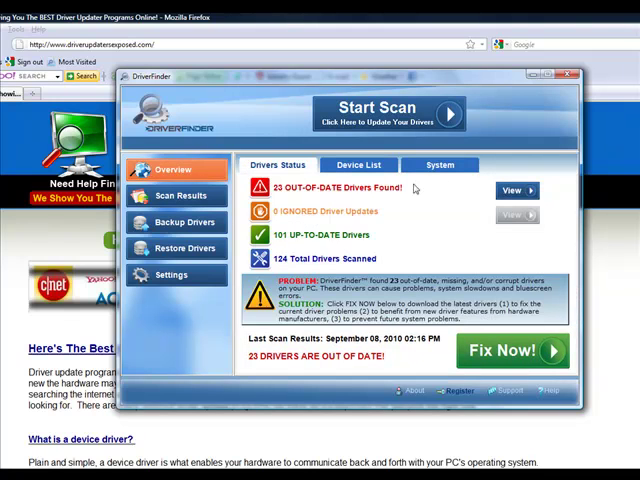
mouse_move(416, 188)
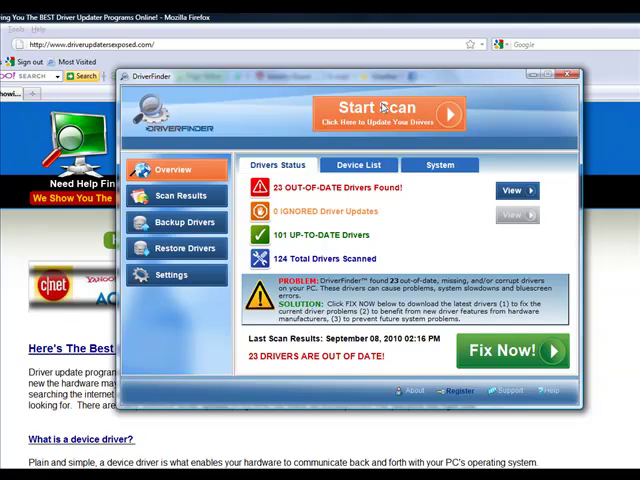
click(388, 110)
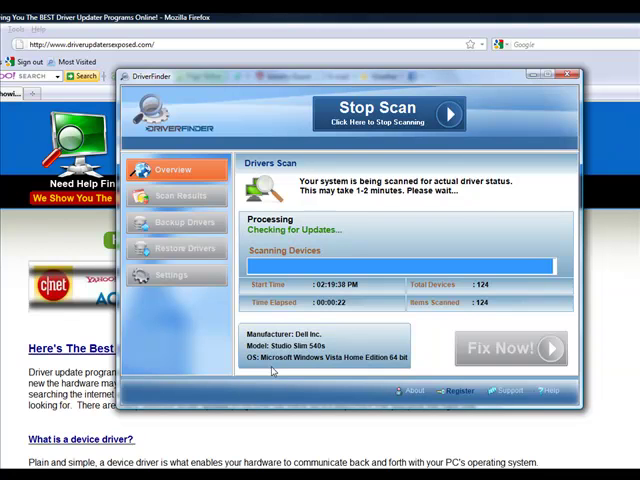
click(184, 196)
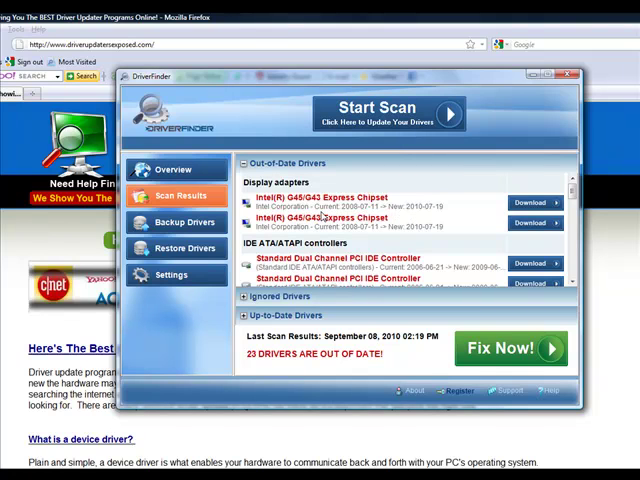
mouse_move(436, 216)
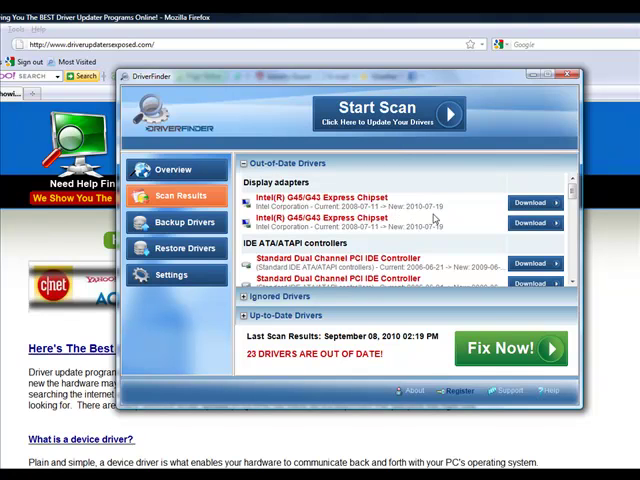
mouse_move(438, 216)
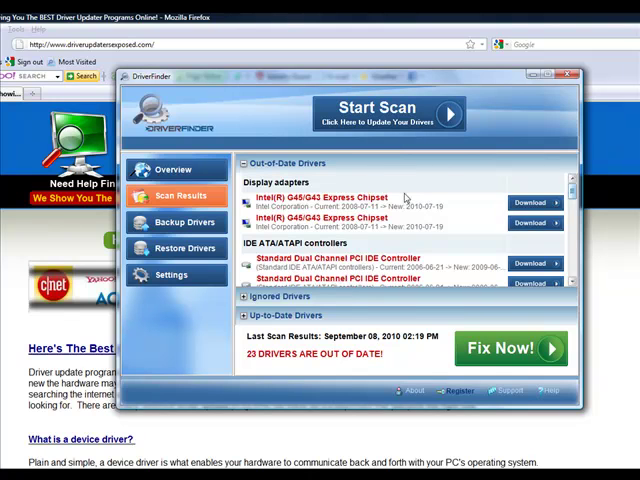
Return to the Overview summary showing 23 out-of-date and 101 up-to-date drivers.
click(174, 168)
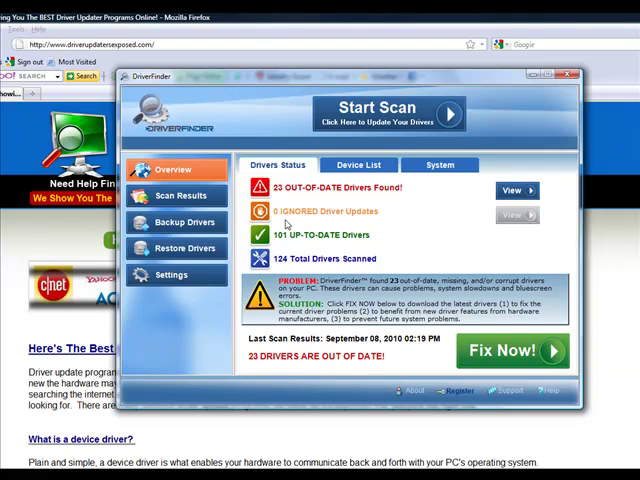
mouse_move(288, 224)
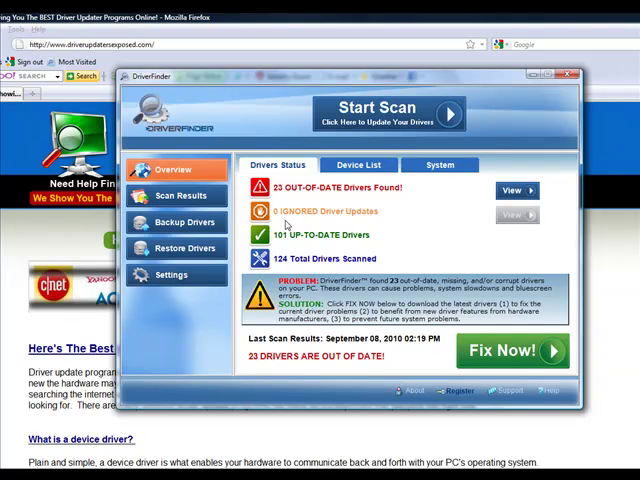
mouse_move(316, 226)
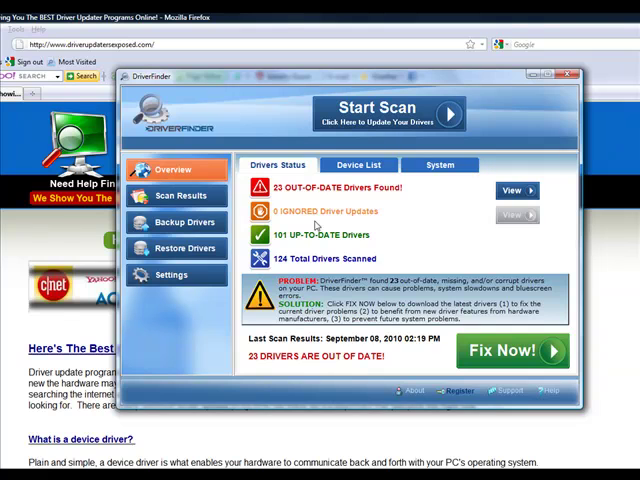
click(184, 196)
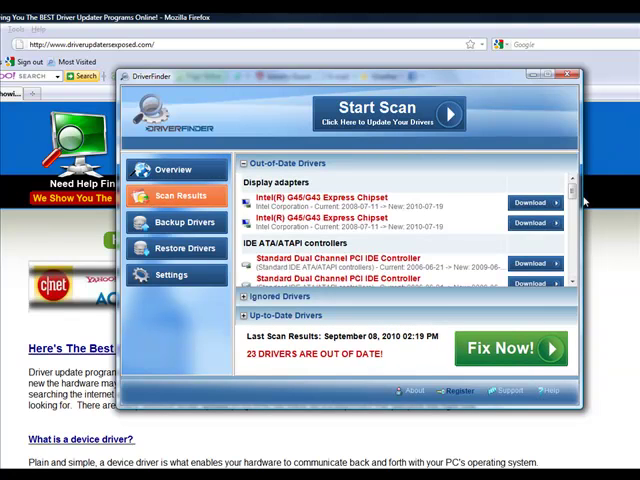
scroll(down, 3)
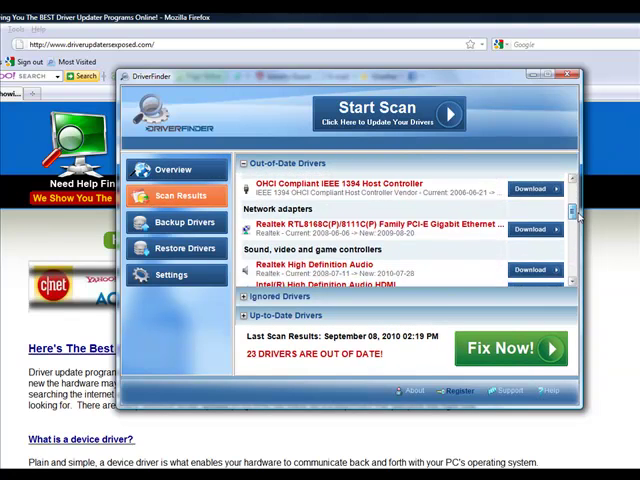
scroll(down, 3)
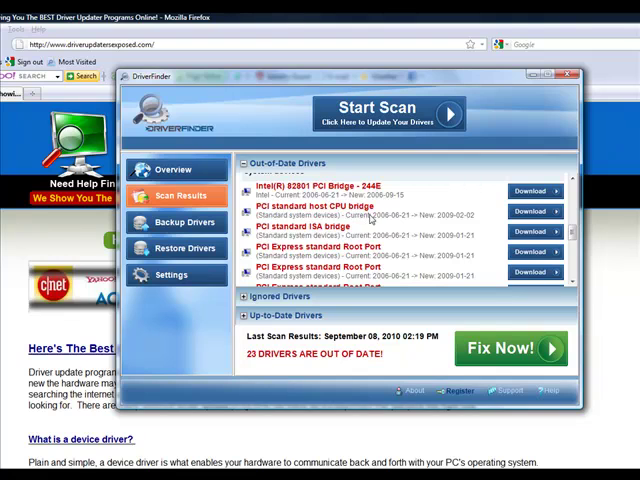
mouse_move(384, 222)
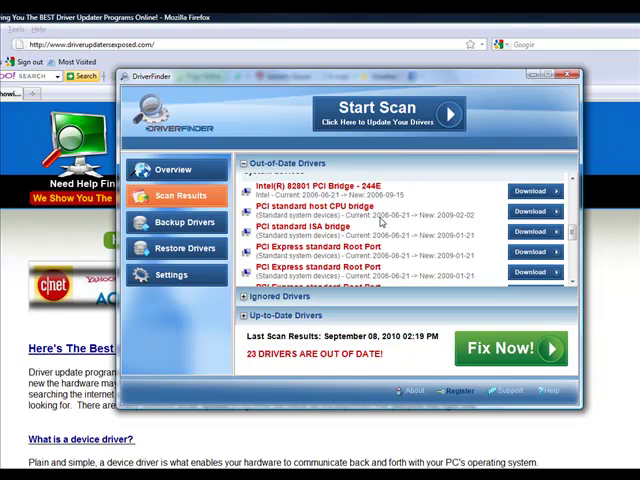
mouse_move(392, 224)
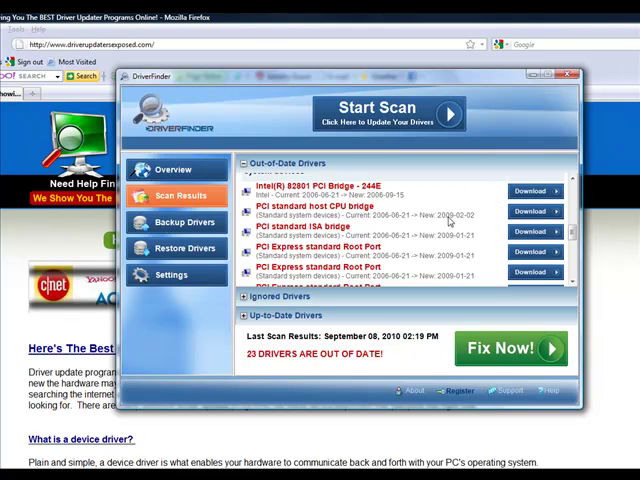
mouse_move(462, 220)
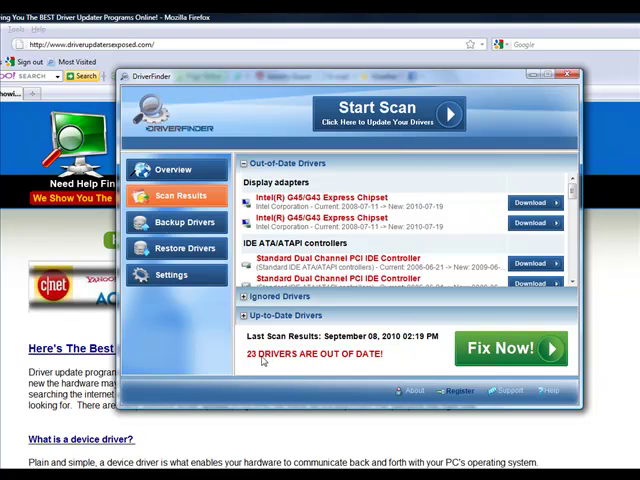
mouse_move(228, 204)
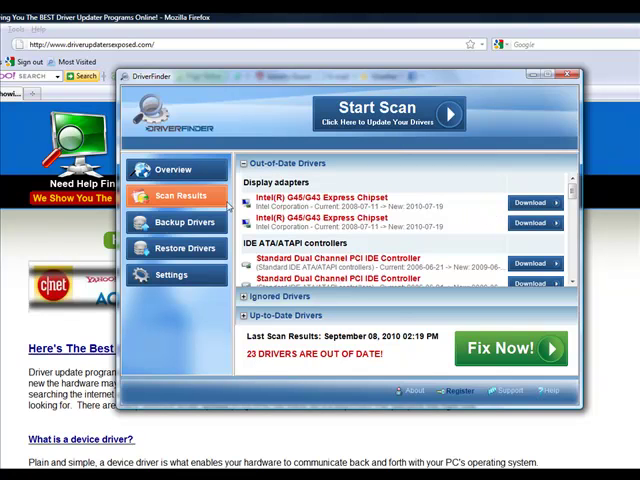
click(176, 168)
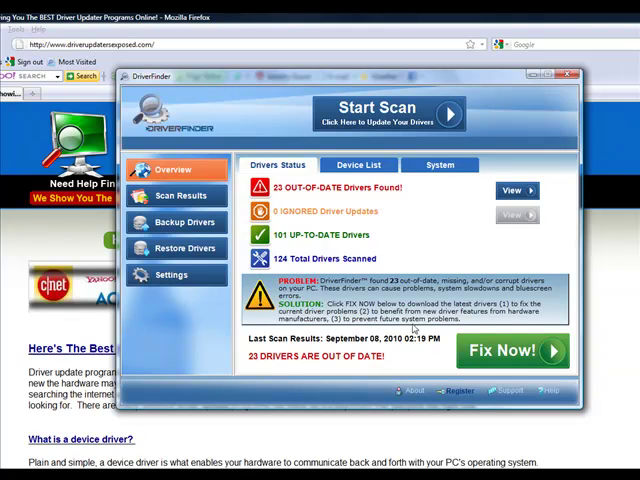
mouse_move(500, 352)
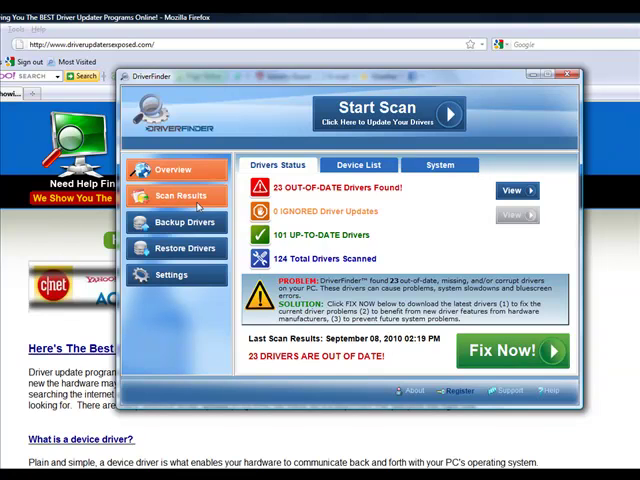
mouse_move(184, 220)
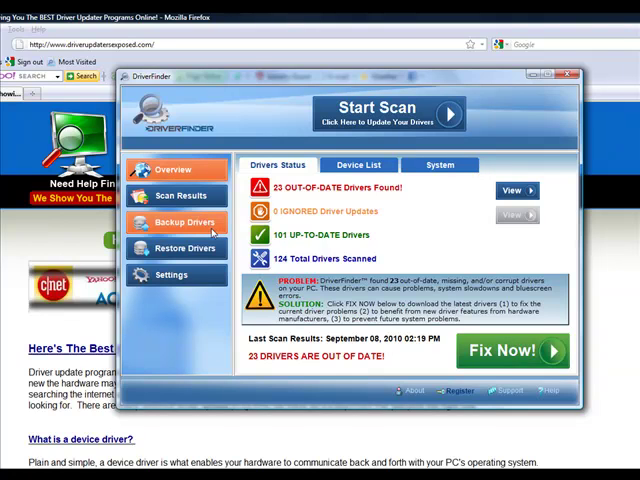
click(184, 220)
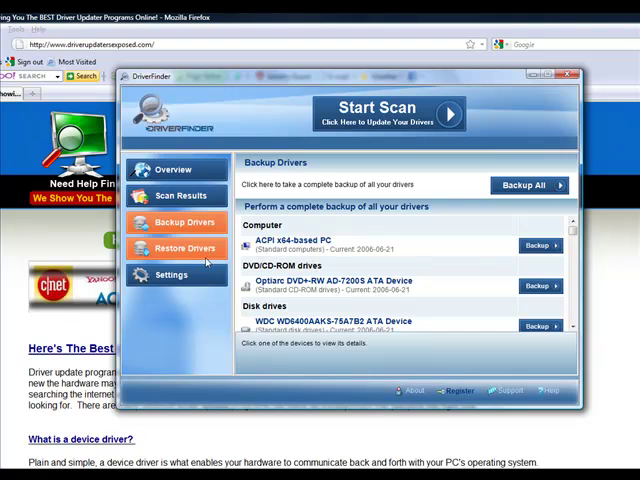
mouse_move(204, 262)
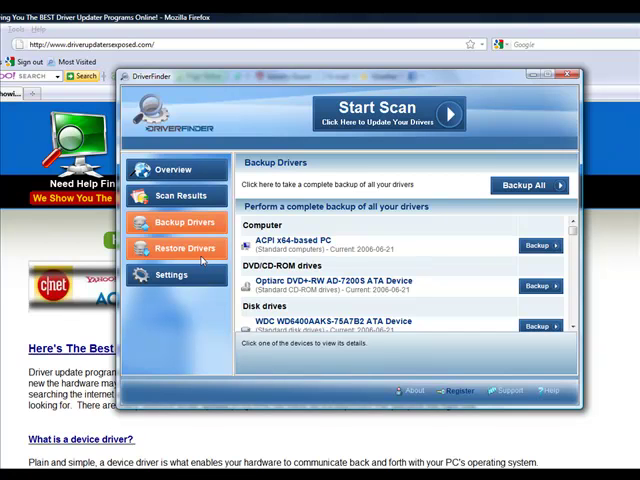
click(182, 246)
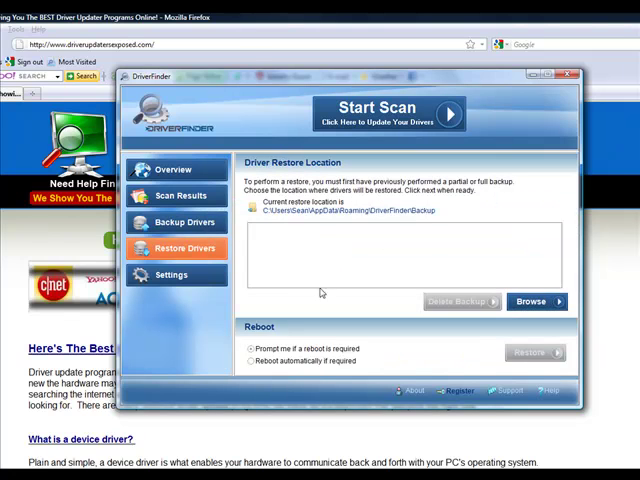
click(174, 168)
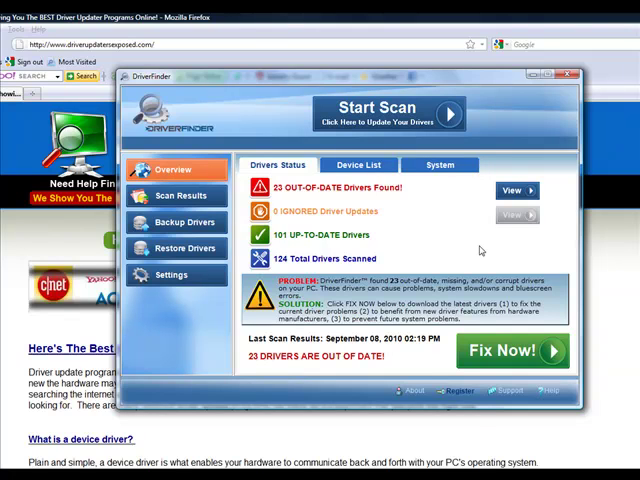
mouse_move(360, 212)
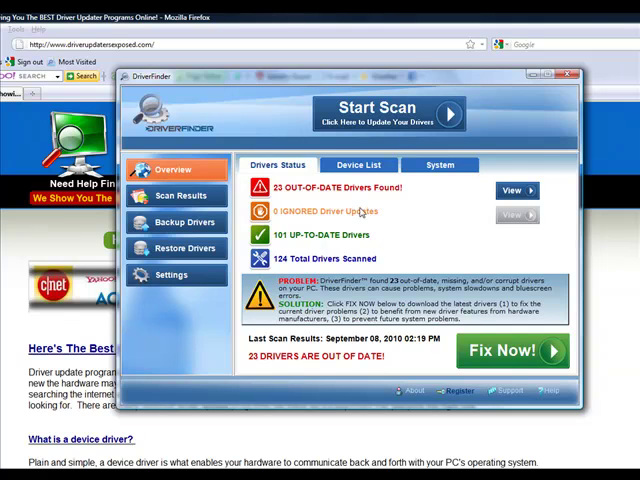
Close the DriverFinder window, revealing the Driver Updaters Exposed site in Firefox.
click(572, 76)
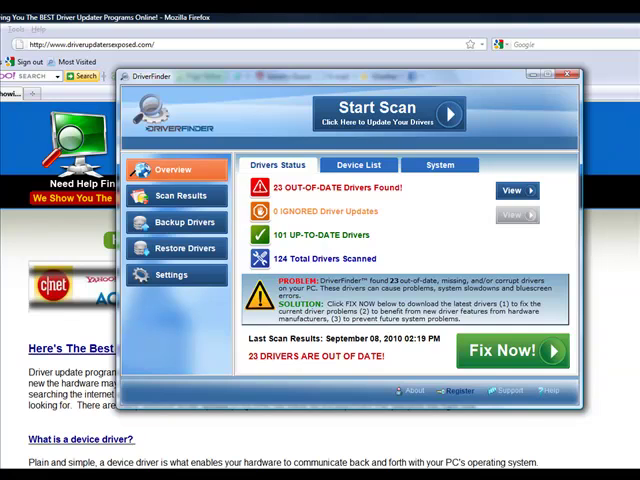
click(572, 74)
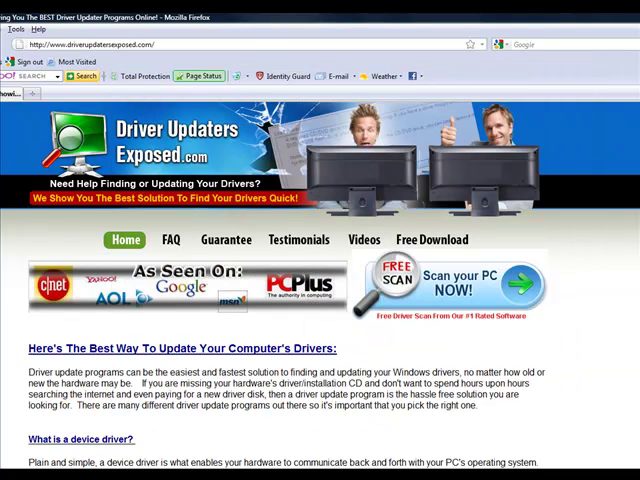